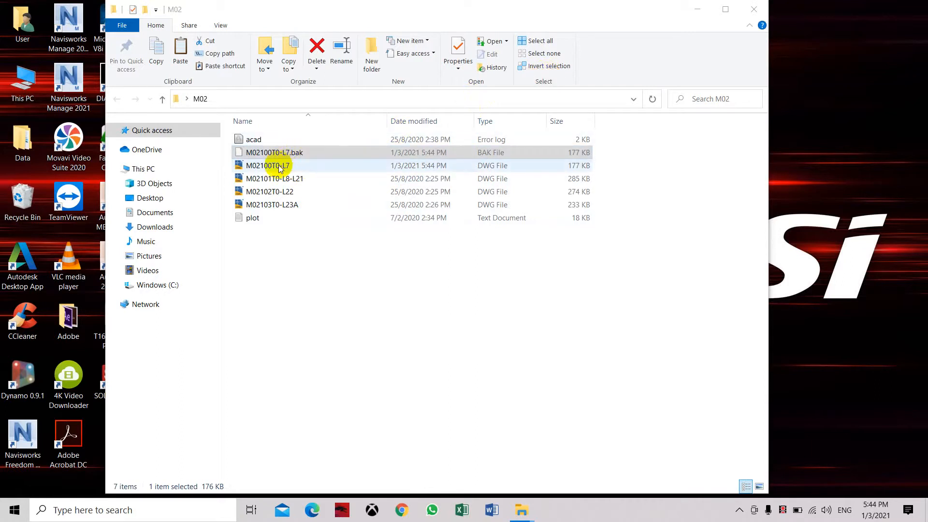
Open M02100T0-L7.dwg from the M02 folder in AutoCAD
click(267, 165)
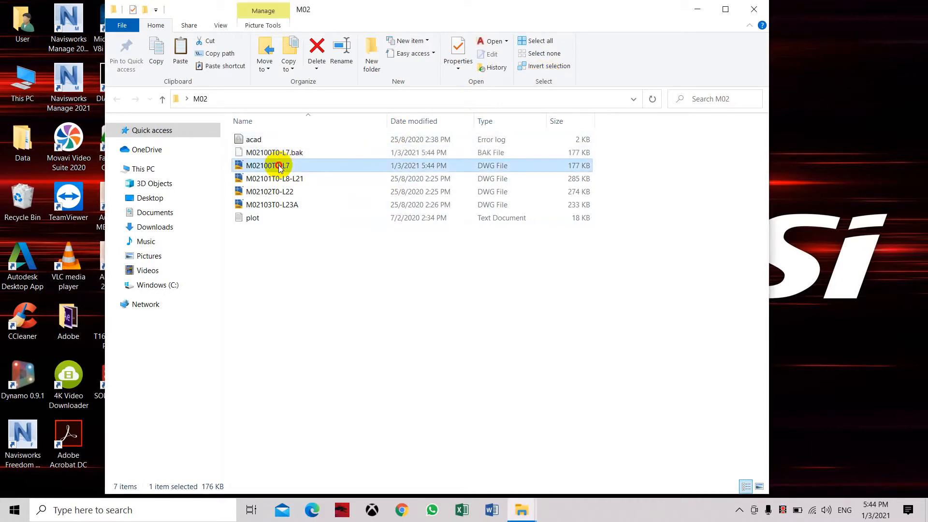
double_click(267, 165)
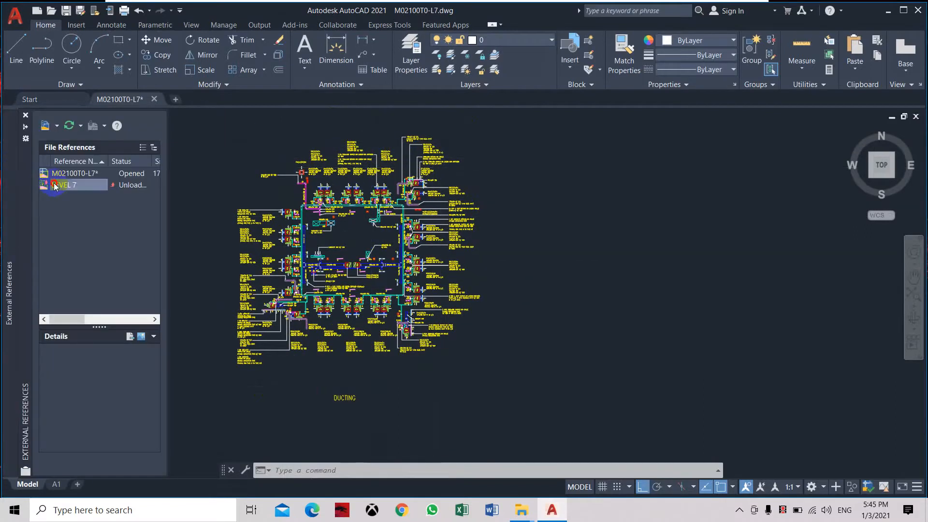
Browse to a new saved path for the unloaded LEVEL 7 external reference
right_click(66, 185)
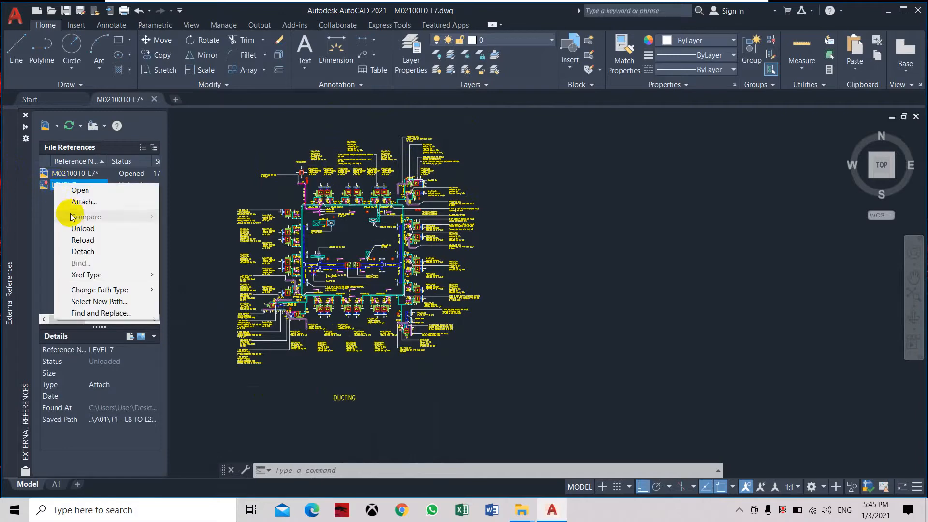
mouse_move(99, 240)
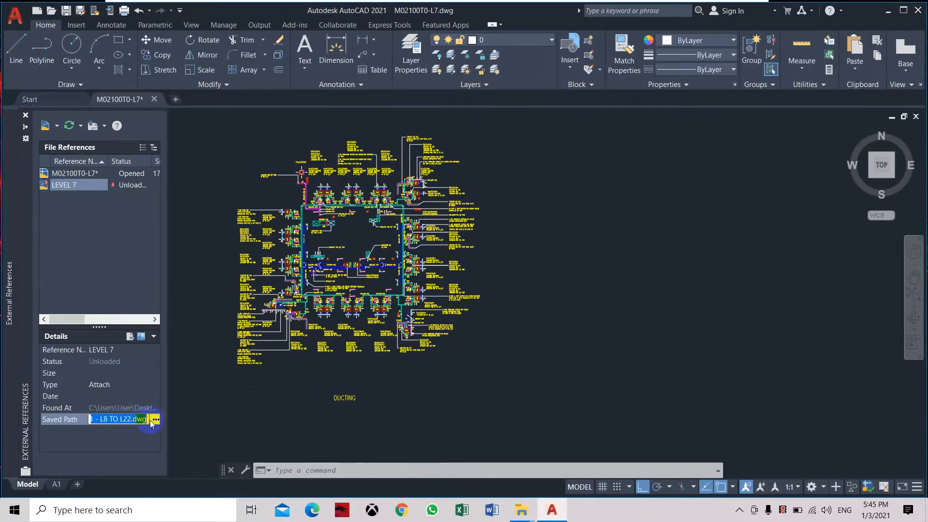
click(155, 419)
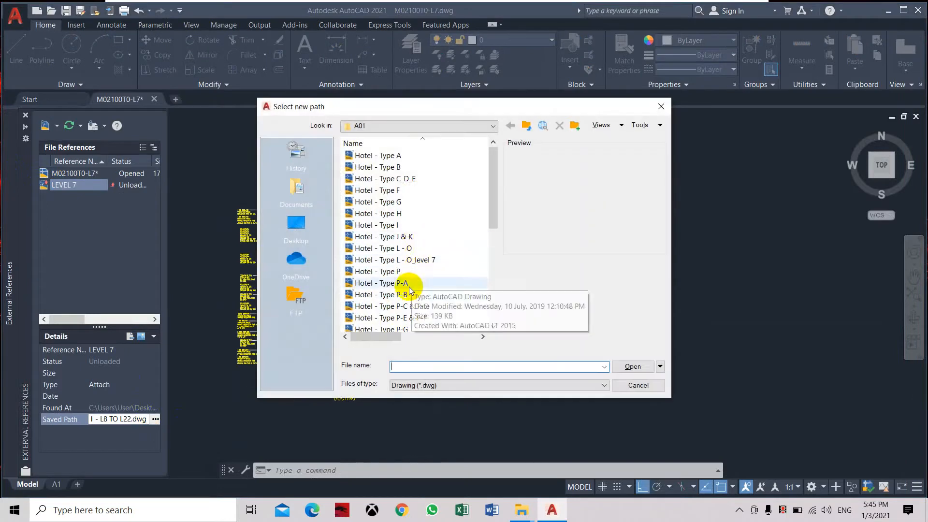
scroll(down, 3)
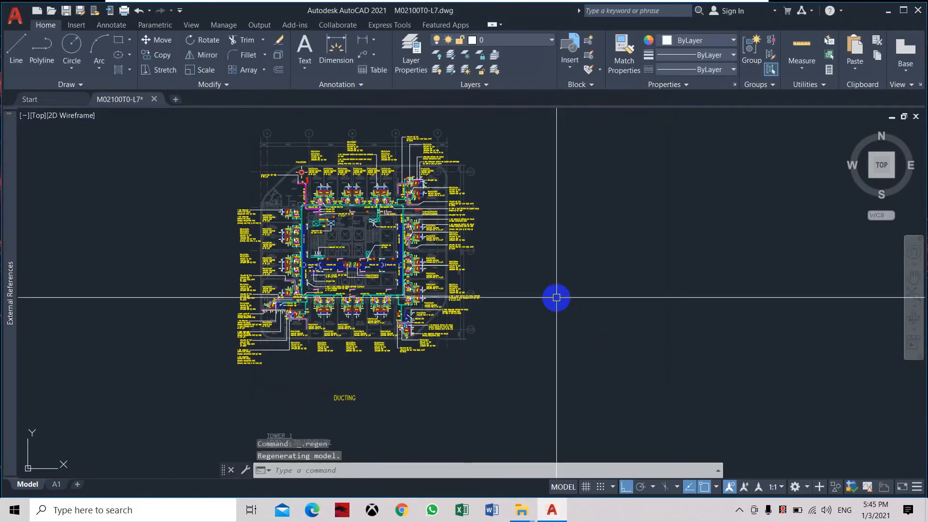
mouse_move(442, 303)
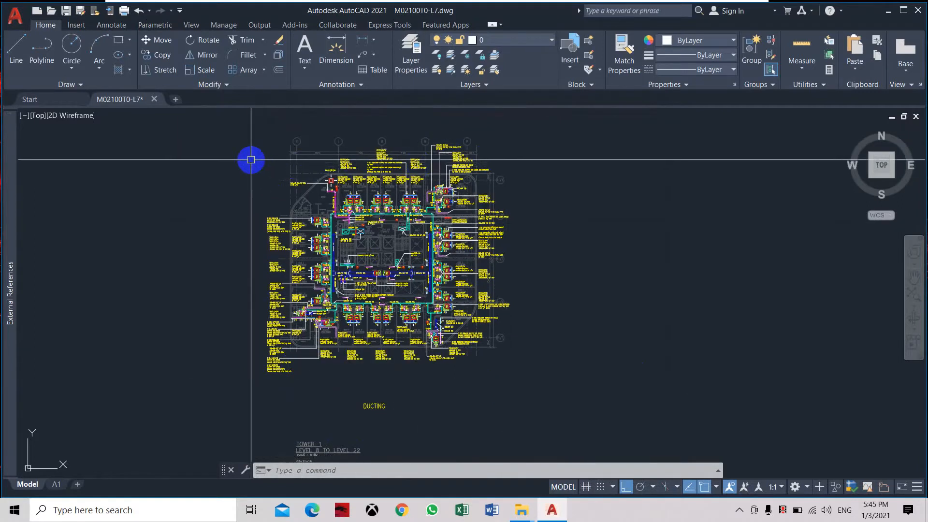
mouse_move(250, 130)
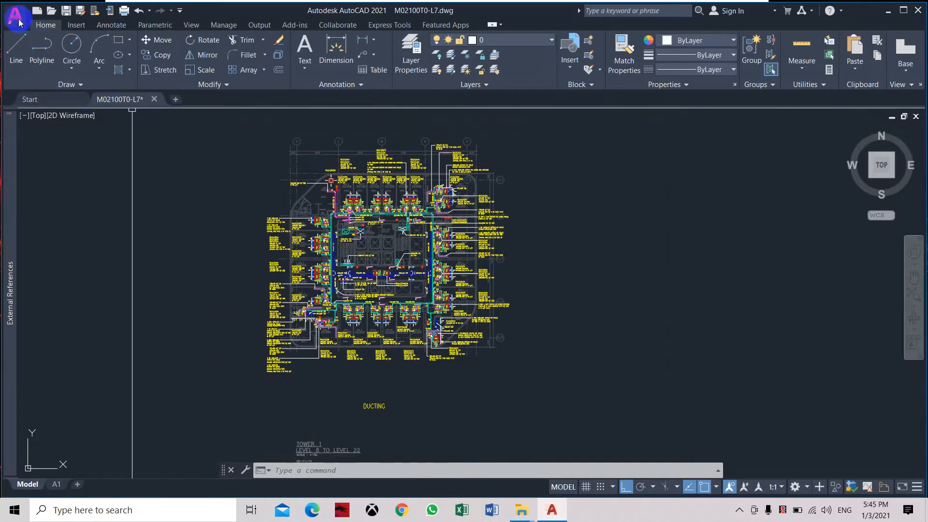
Export the drawing as DGN, saving M02100T0-L7.dgn to the Desktop
click(15, 15)
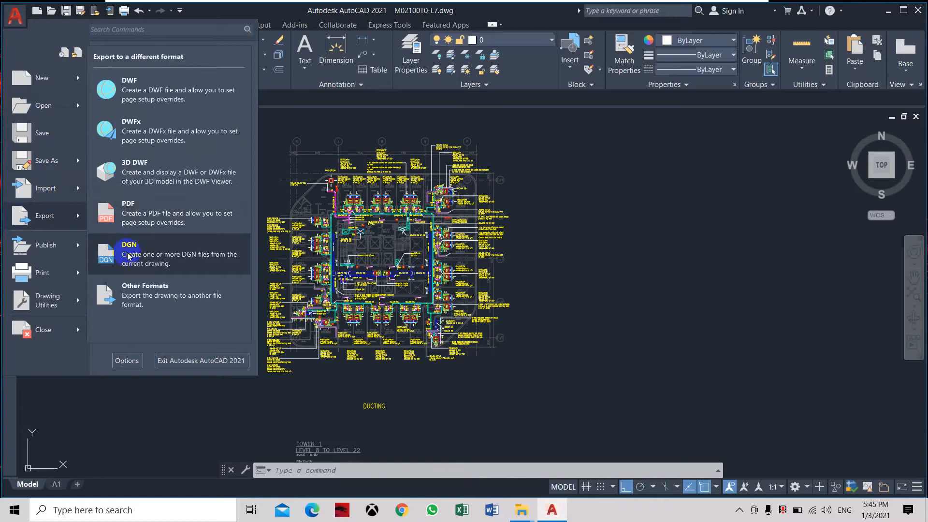
click(129, 253)
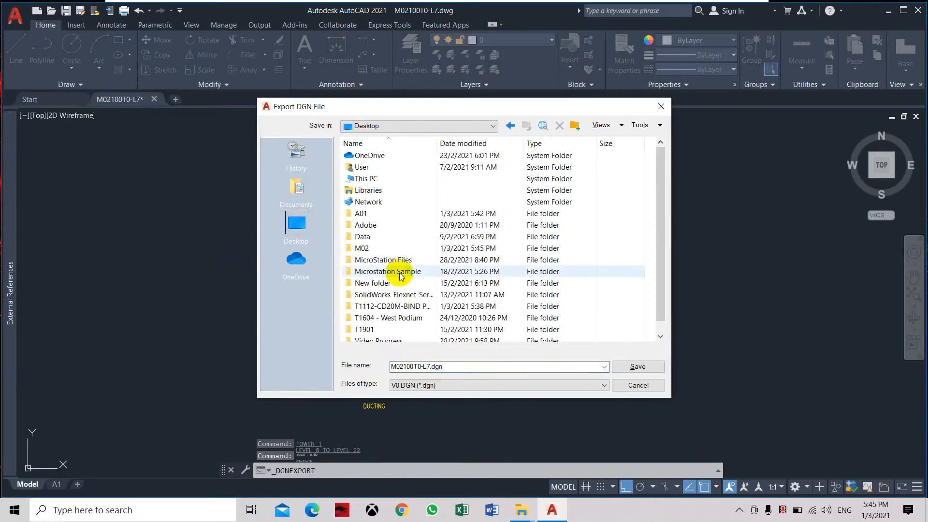
click(453, 366)
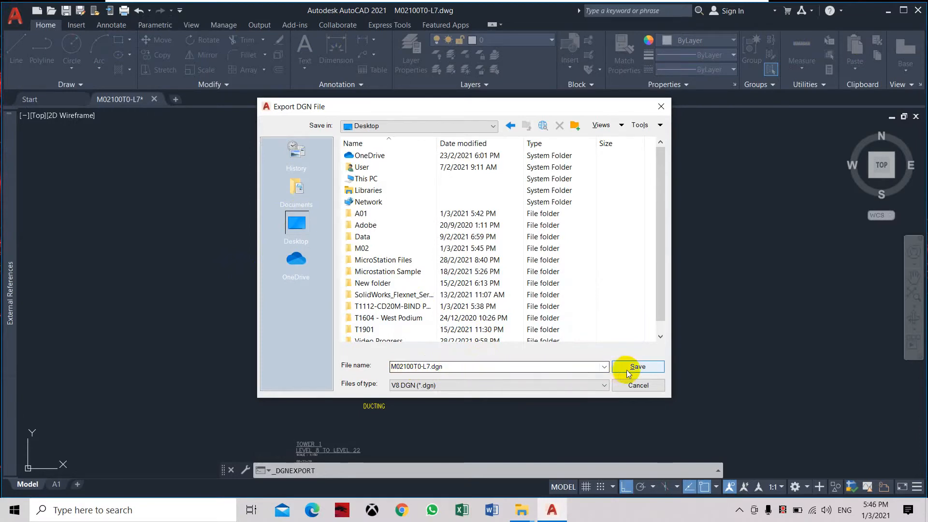
click(637, 366)
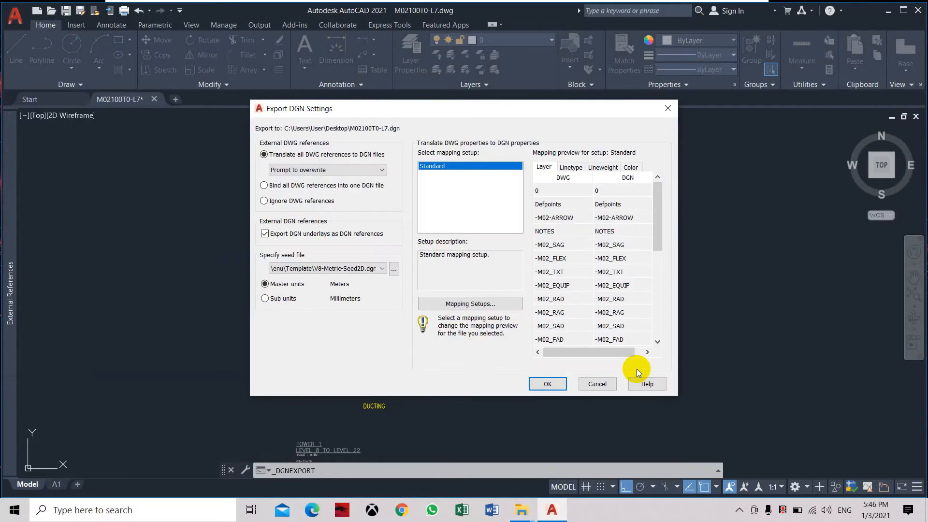
mouse_move(367, 251)
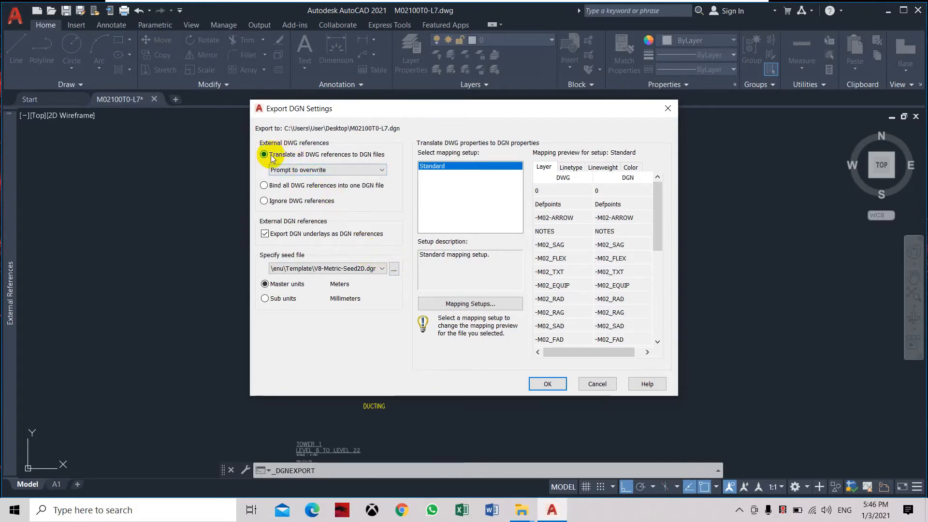
mouse_move(264, 189)
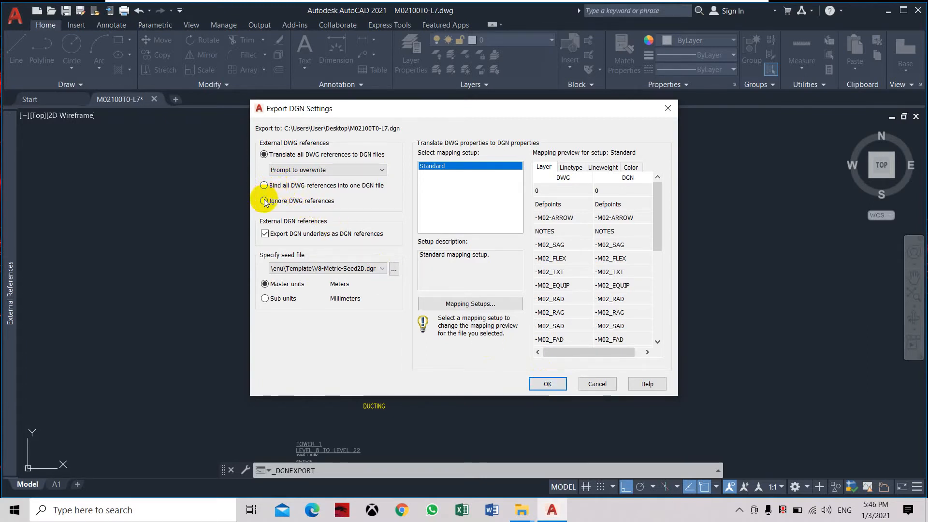
Export the DGN with DWG references ignored, then close AutoCAD, saving changes
click(264, 201)
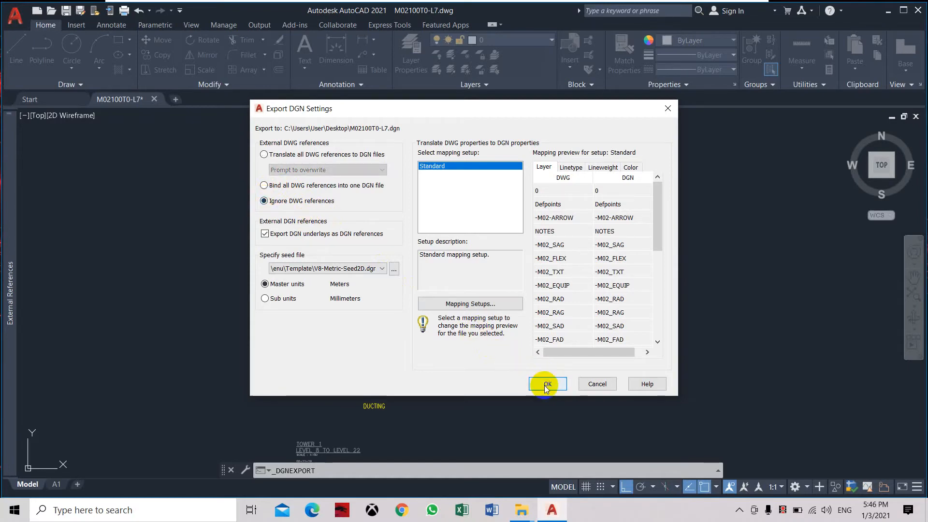
click(545, 383)
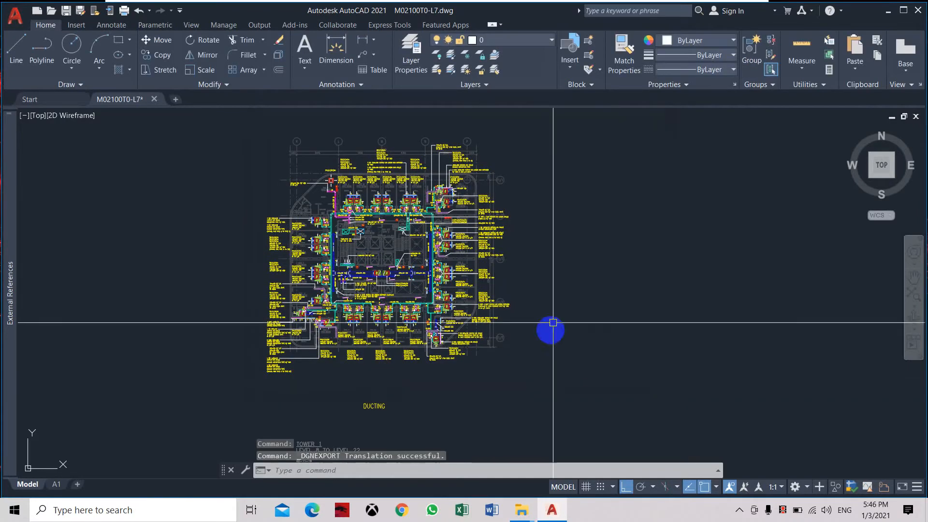
mouse_move(919, 10)
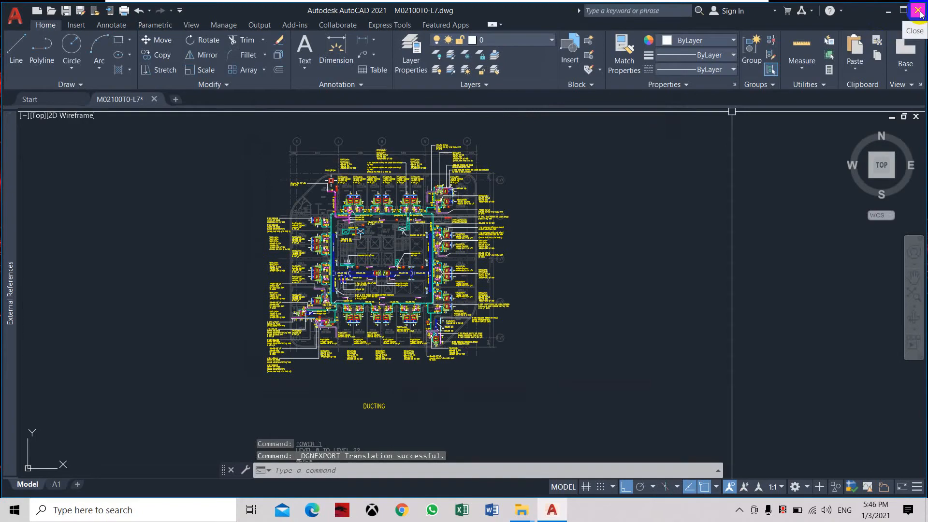
click(920, 10)
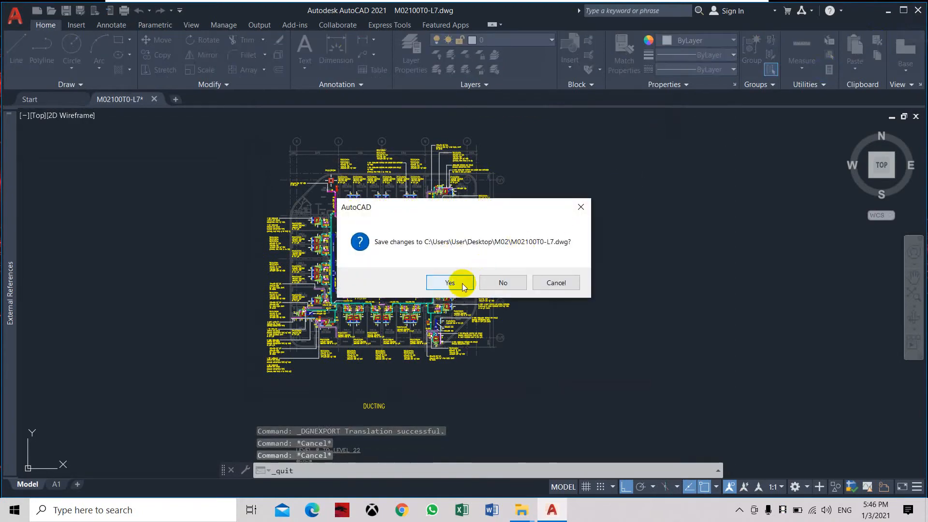
click(449, 282)
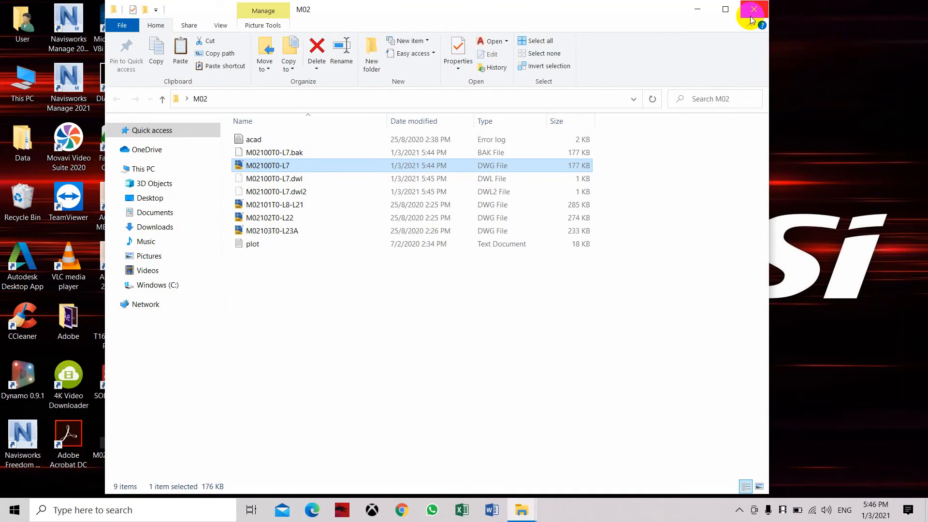
Close the M02 File Explorer window
click(752, 9)
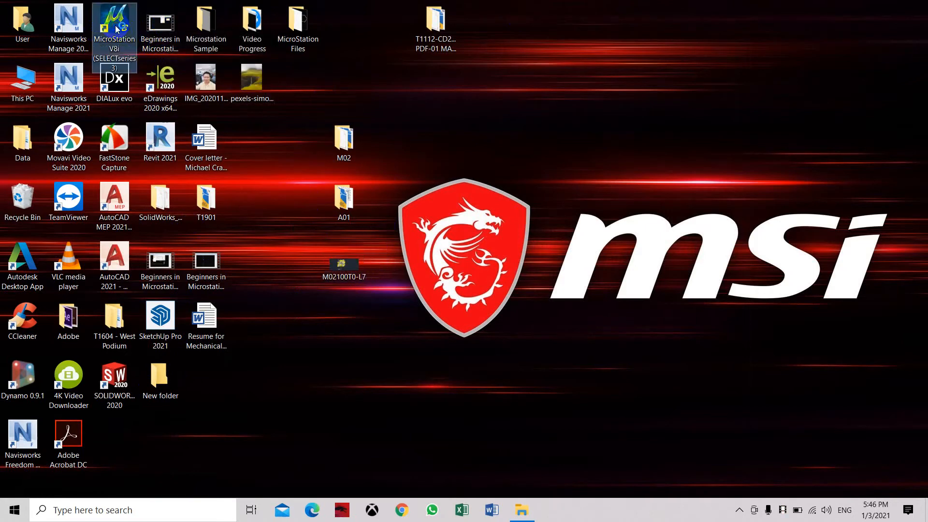
Launch MicroStation V8i and open M02100T0-L7.dgn from the Desktop
double_click(114, 28)
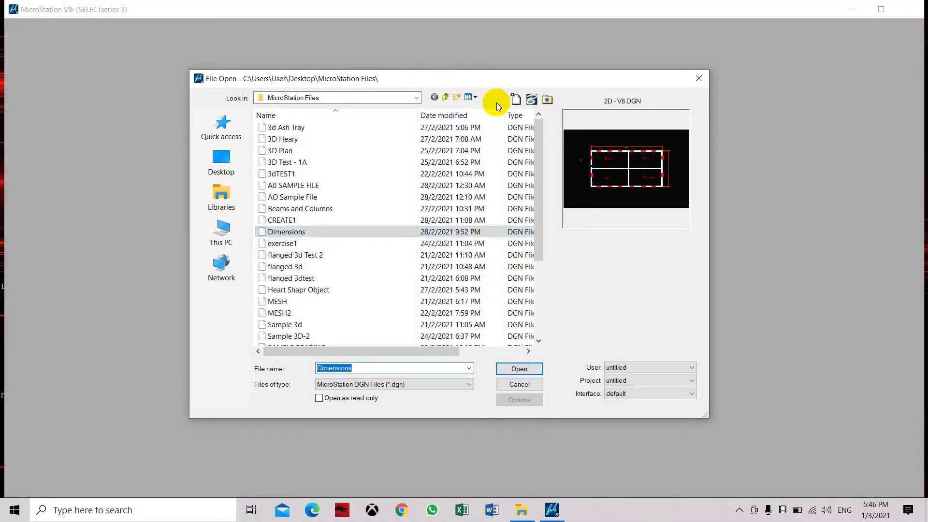
mouse_move(412, 98)
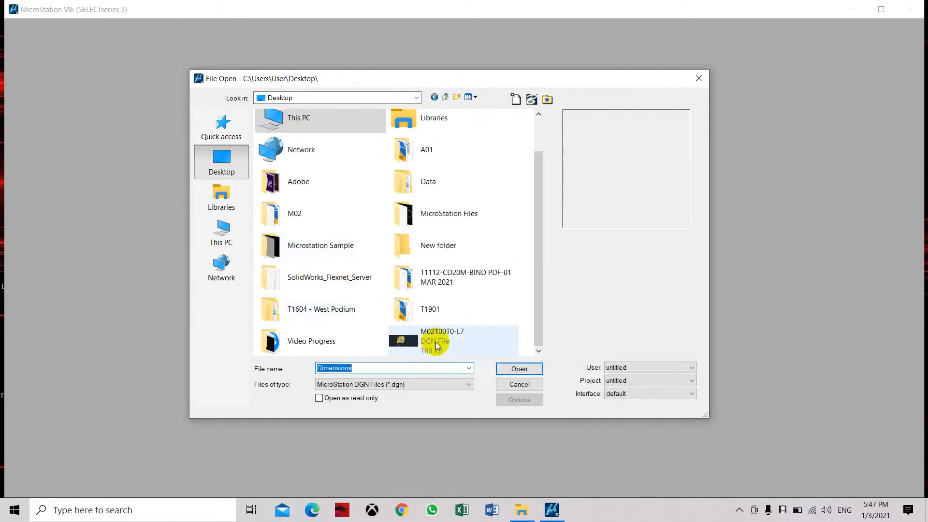
click(441, 340)
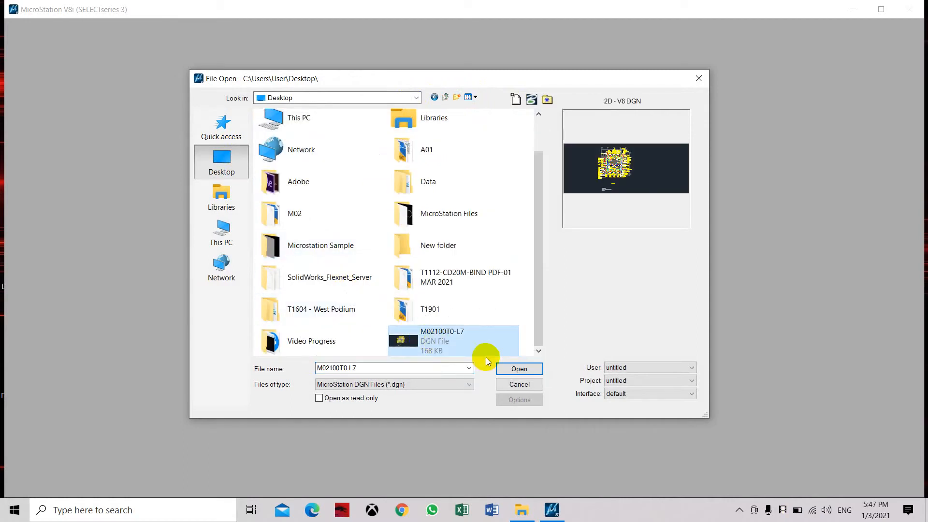
click(519, 368)
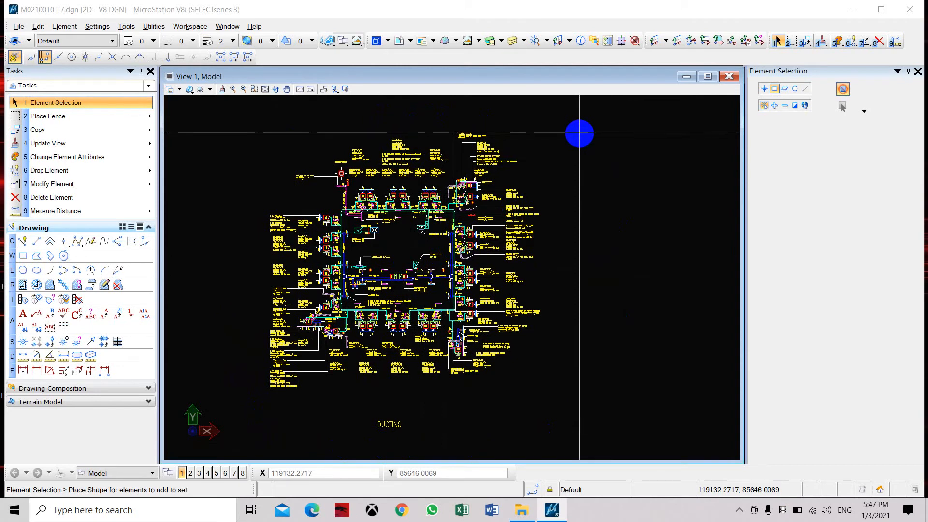
mouse_move(568, 128)
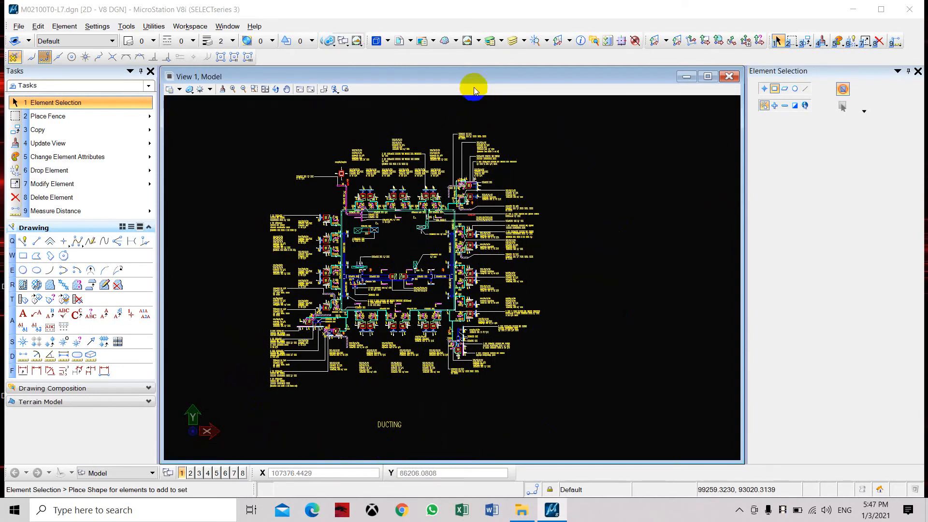
Open the Level Manager from the Primary toolbar
click(491, 40)
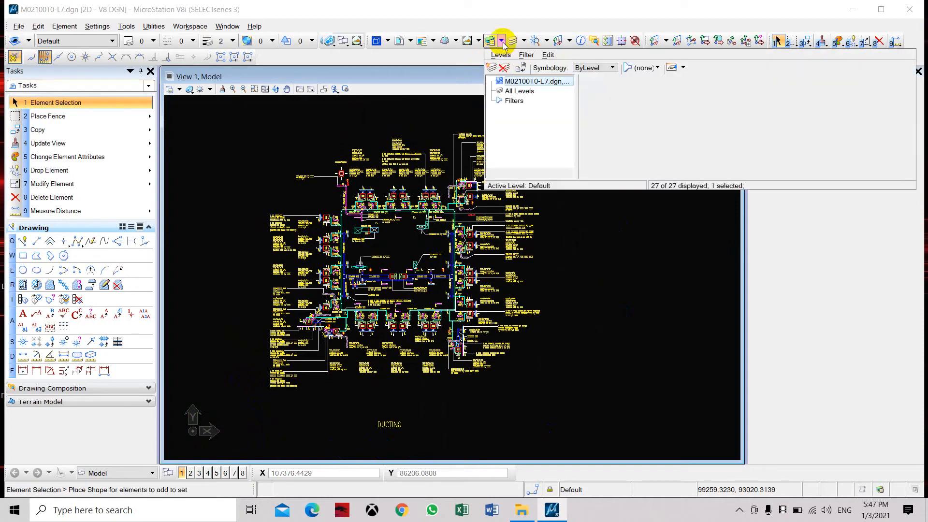
Show All Levels and scroll through the converted M02 ducting levels
click(501, 41)
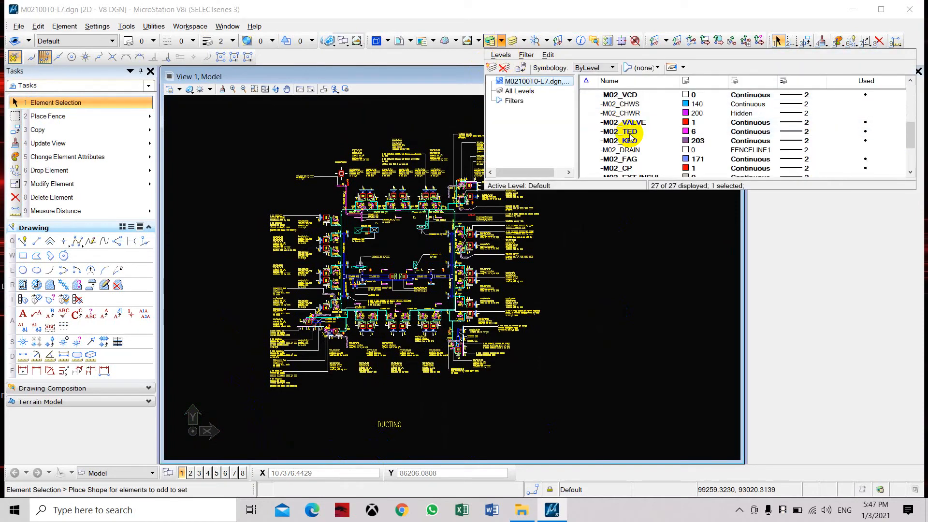
scroll(down, 3)
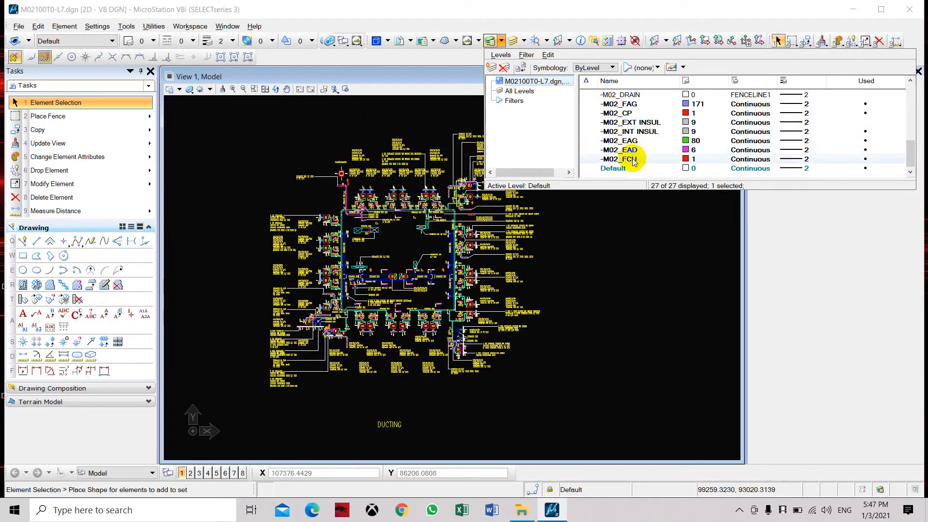